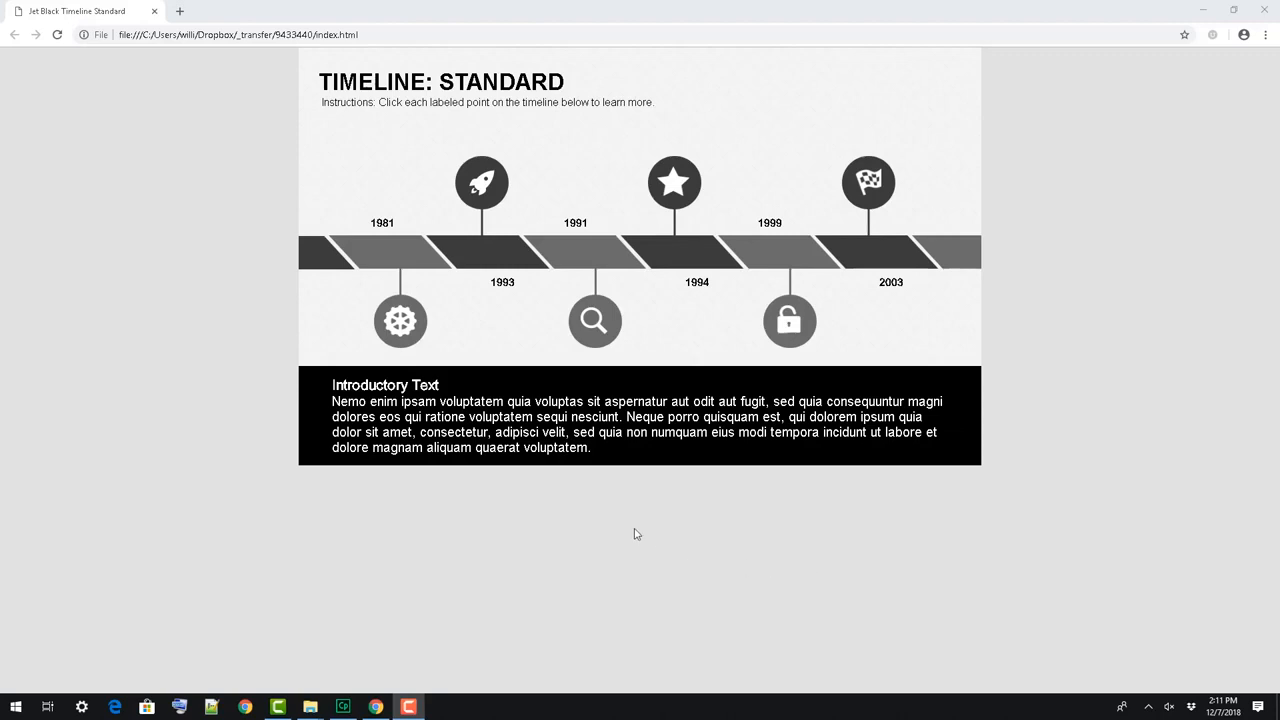
pyautogui.moveTo(545, 475)
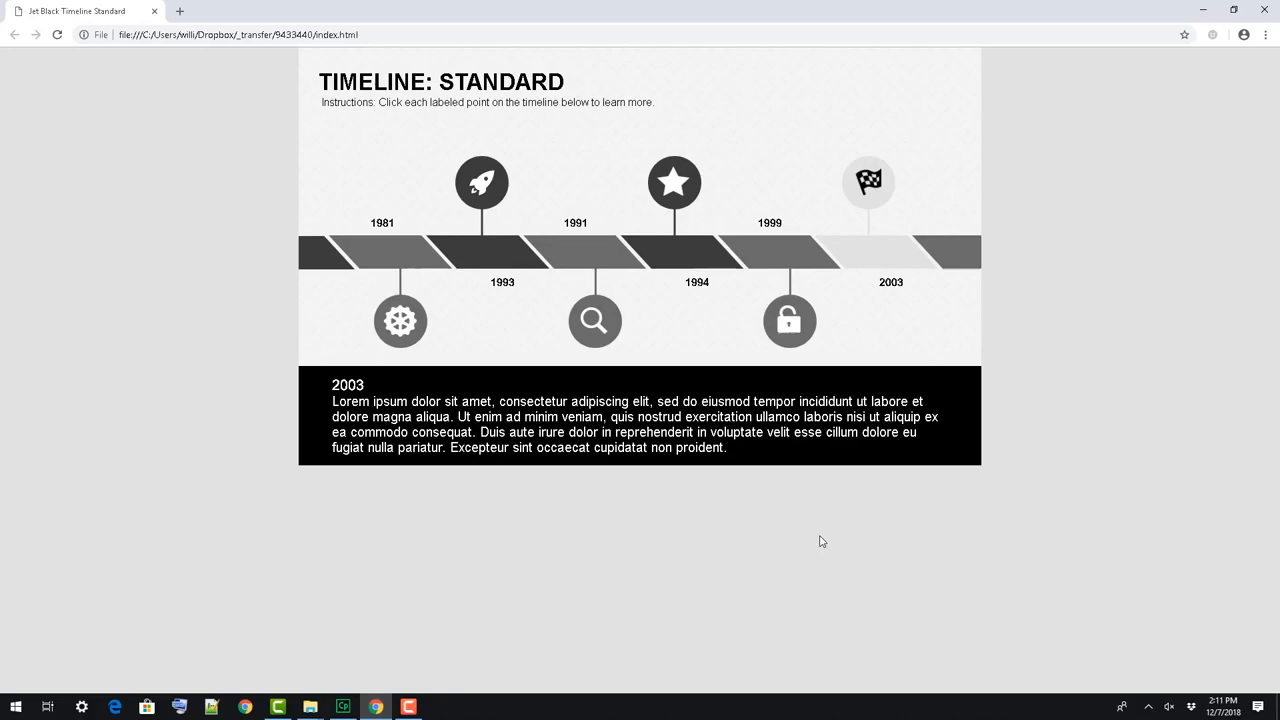
# Switch to the Captivate project and inspect the 'TIMELINE: STANDARD' title caption, leaving it unchanged
pyautogui.click(343, 707)
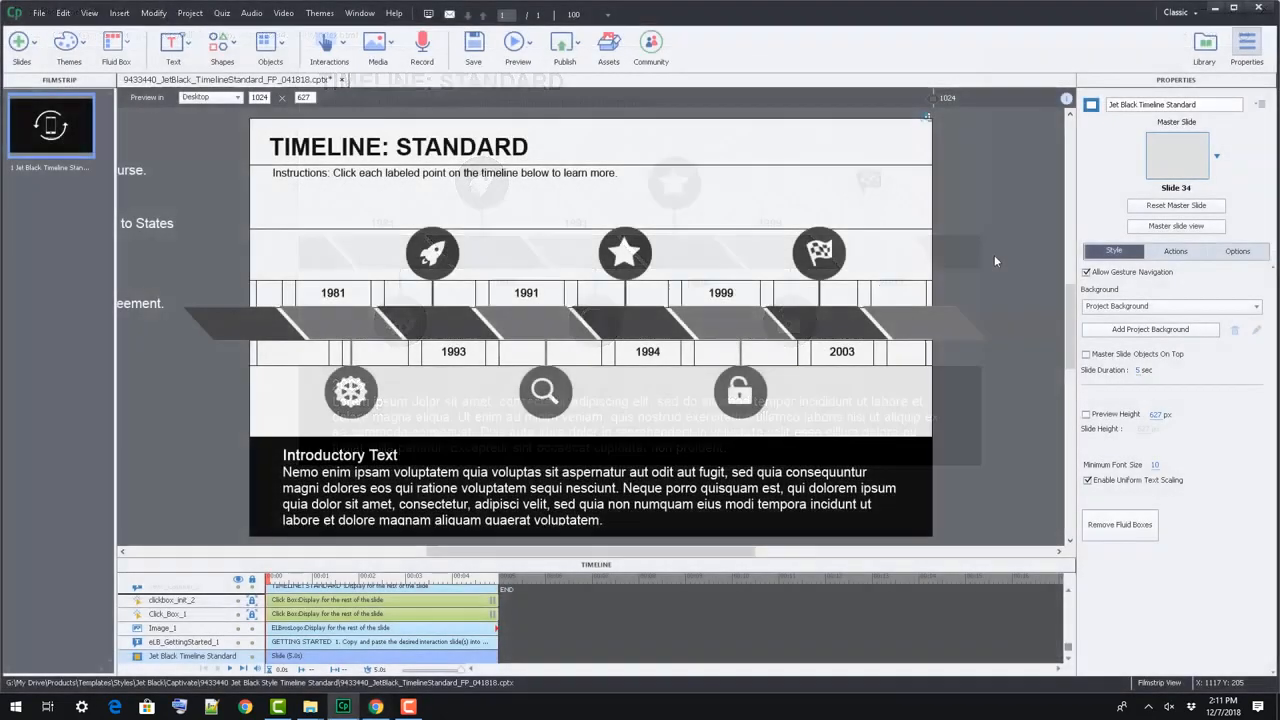
pyautogui.click(398, 146)
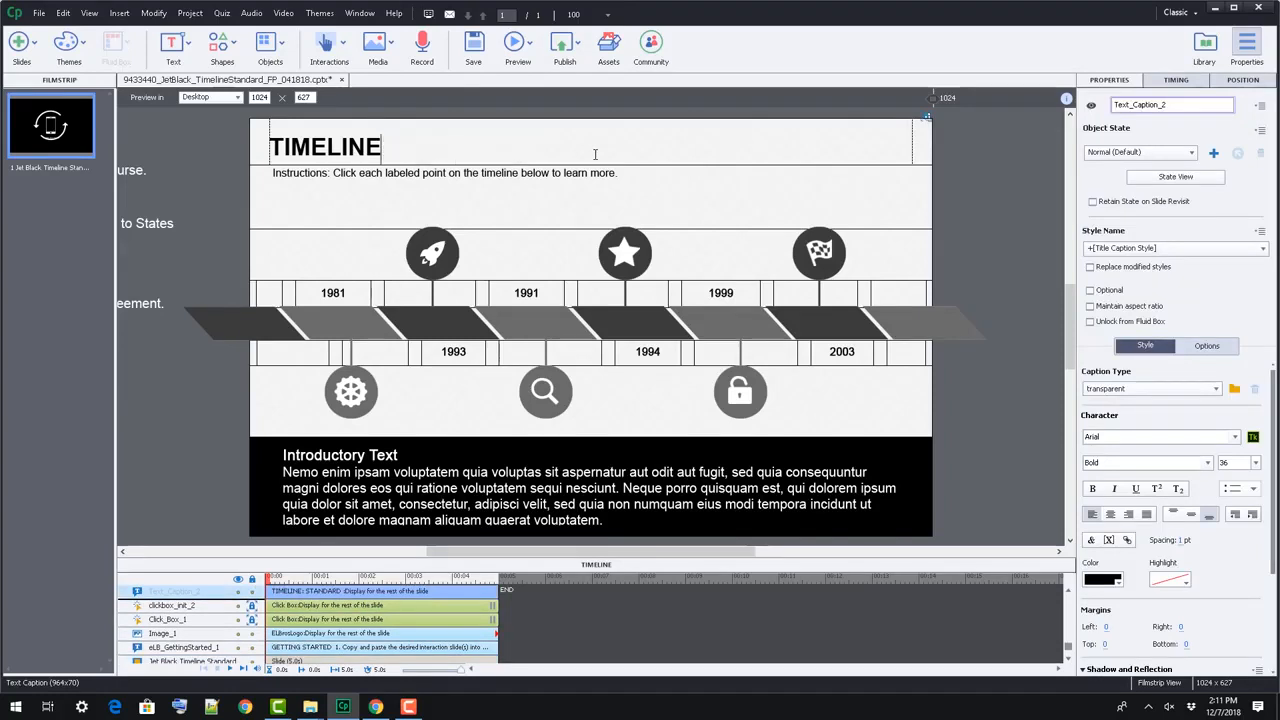
pyautogui.click(1102, 580)
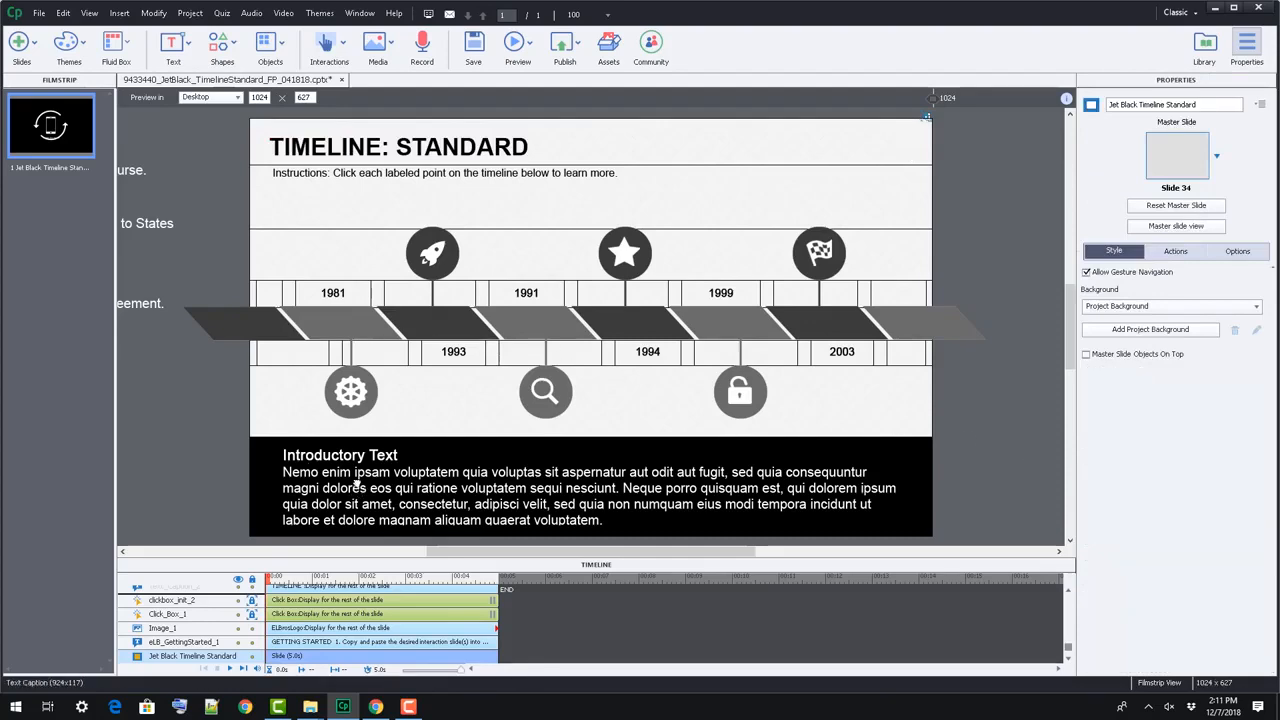
# Show the Introductory Text content box's object states and display the Content2 state with the 1981 description
pyautogui.click(1175, 177)
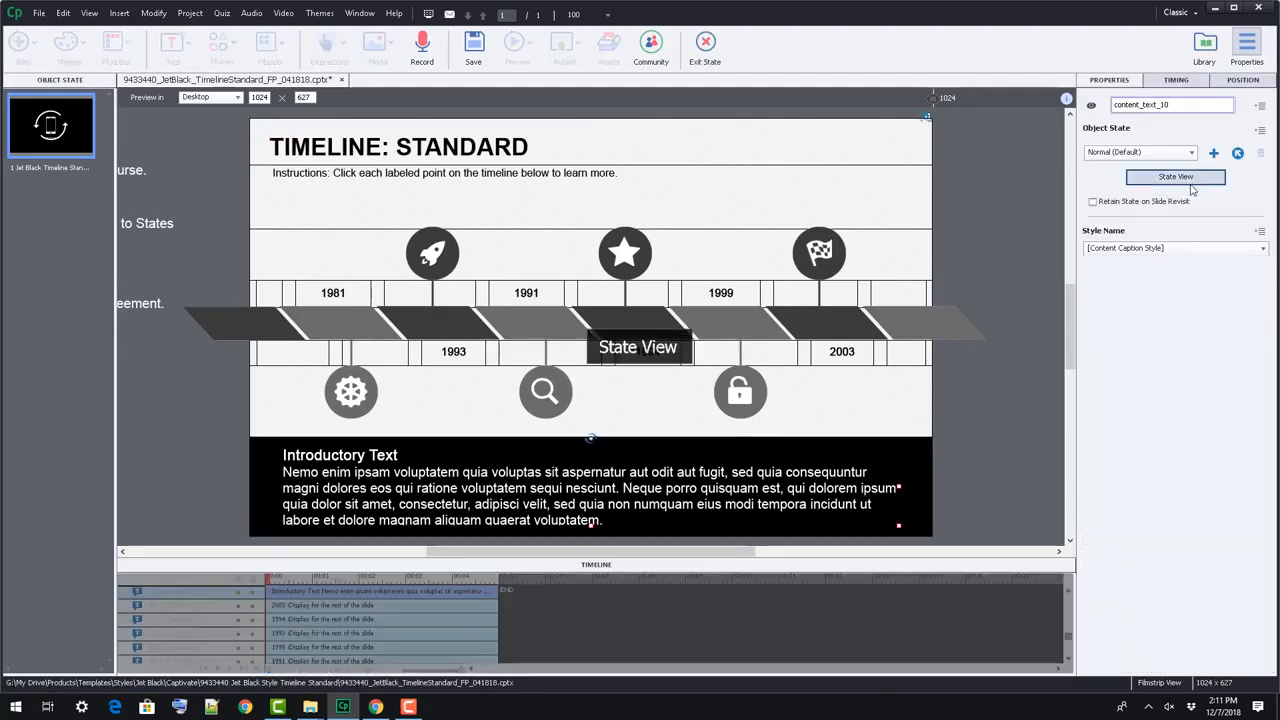
pyautogui.click(1175, 176)
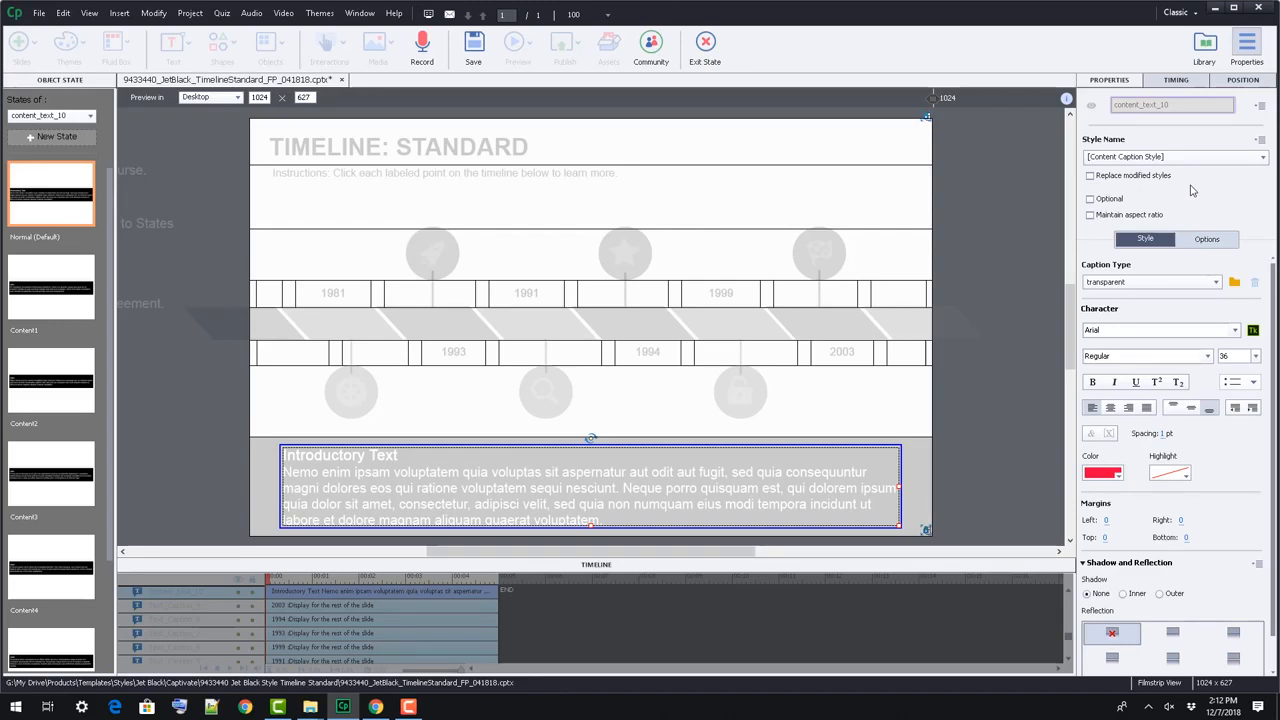
pyautogui.click(50, 380)
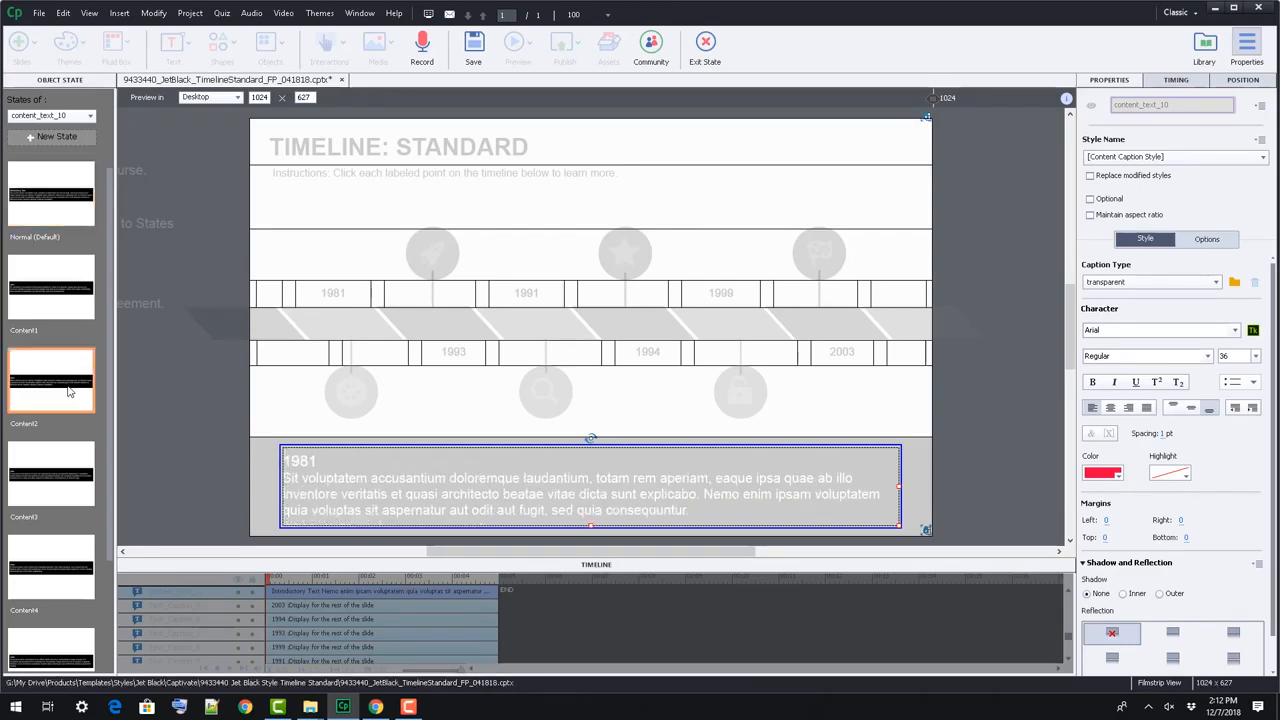